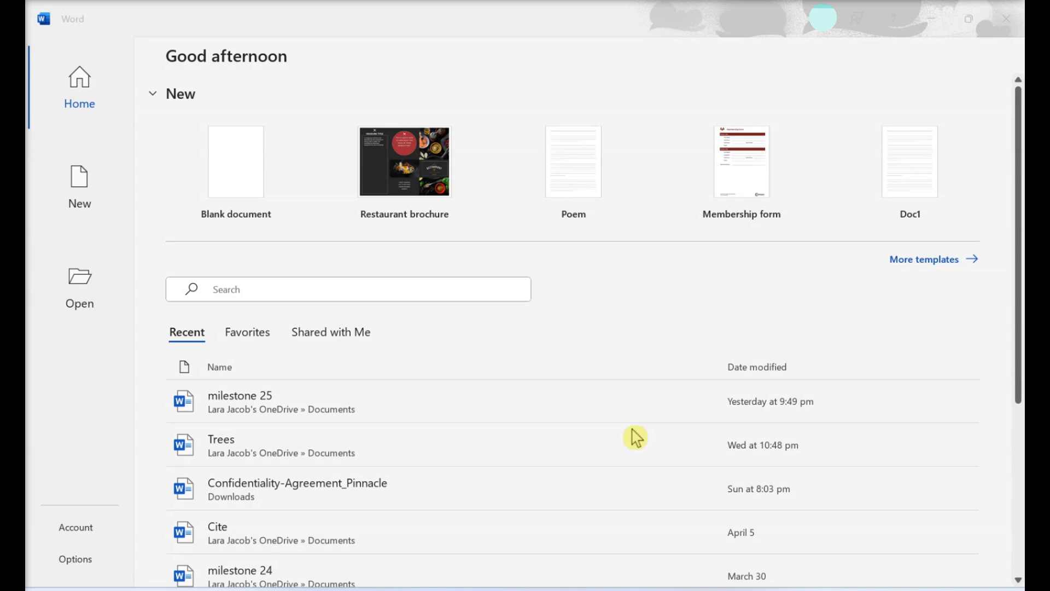
mouse_move(268, 192)
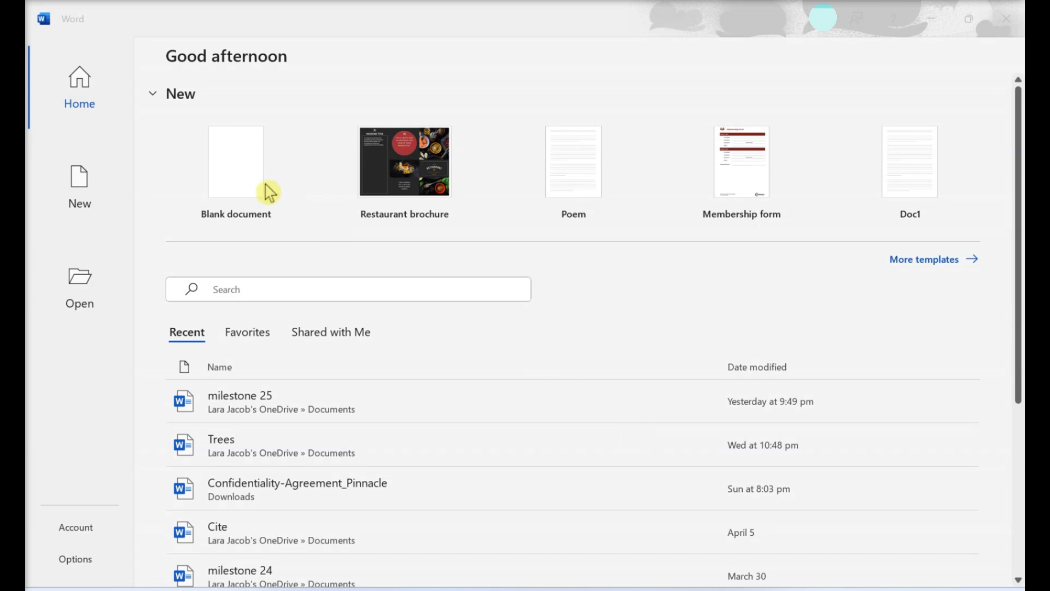
Start a blank document and bring up the Labels settings with the default label type
click(236, 161)
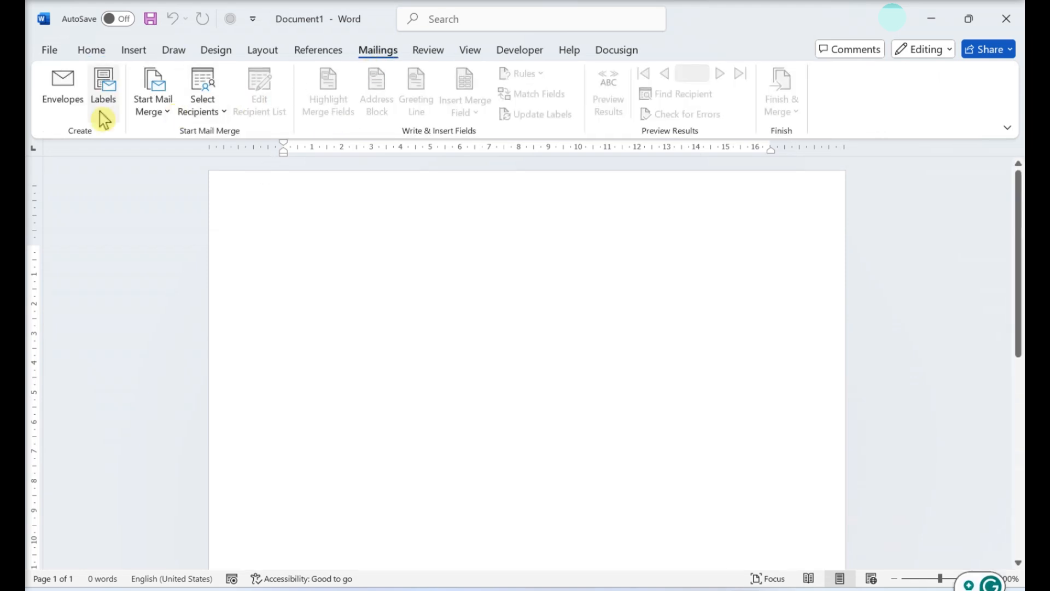
click(104, 87)
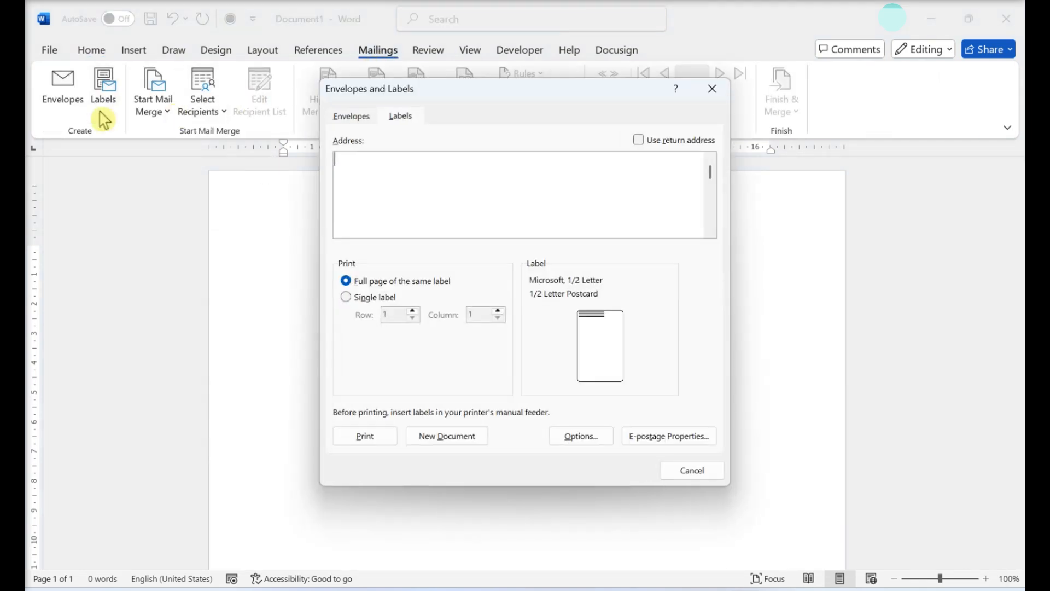
click(580, 436)
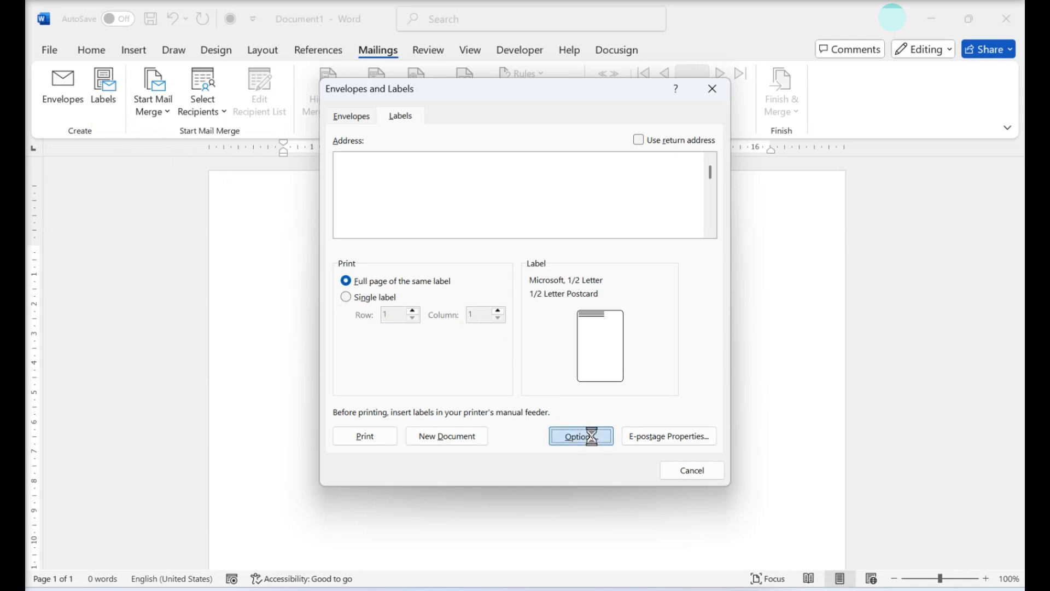
Show label options with Microsoft as vendor and the 1/2 Letter postcard product
click(579, 436)
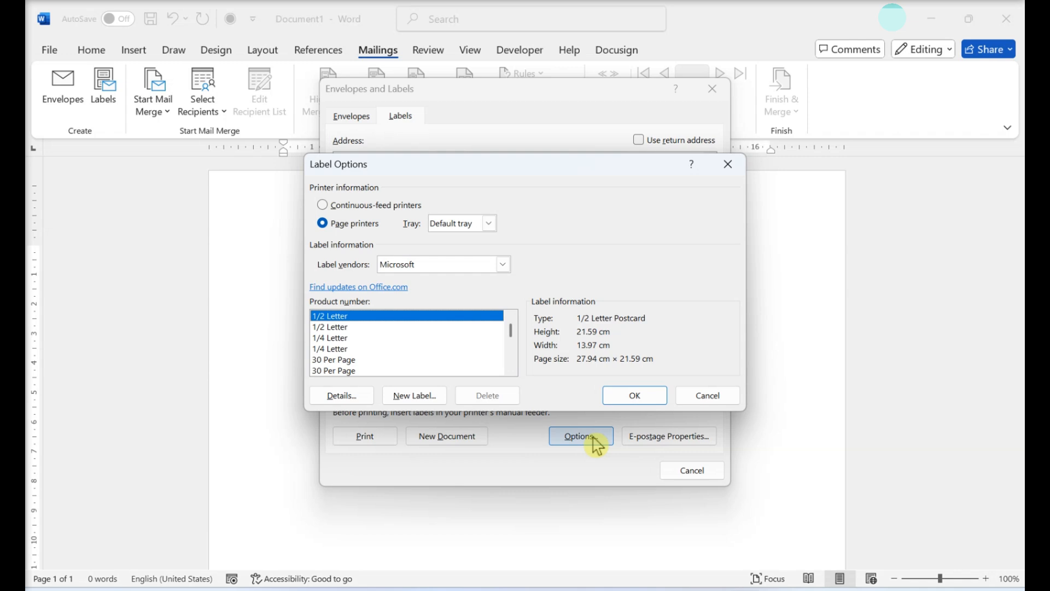
mouse_move(502, 263)
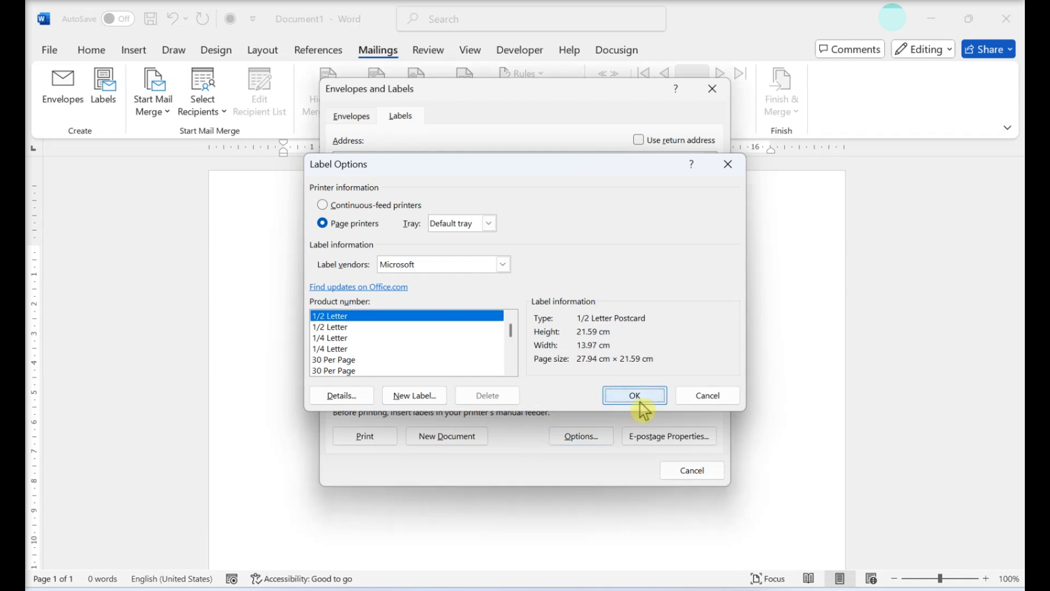
Keep the 1/2 Letter postcard, enter '123, Office Street, CA', and set it Bold Italic size 12
click(634, 394)
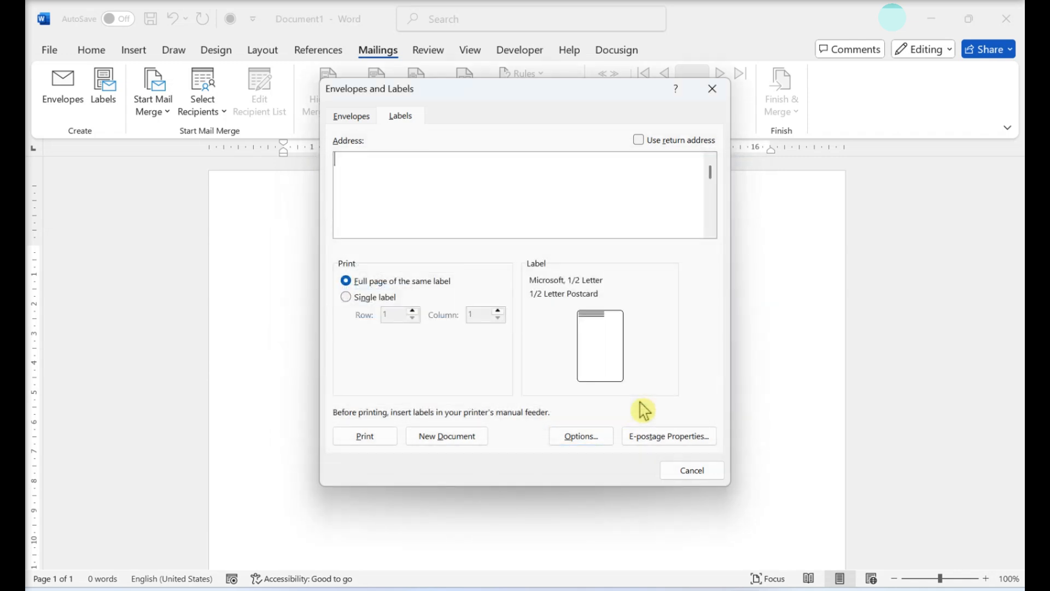
text(123, Office Street, CA)
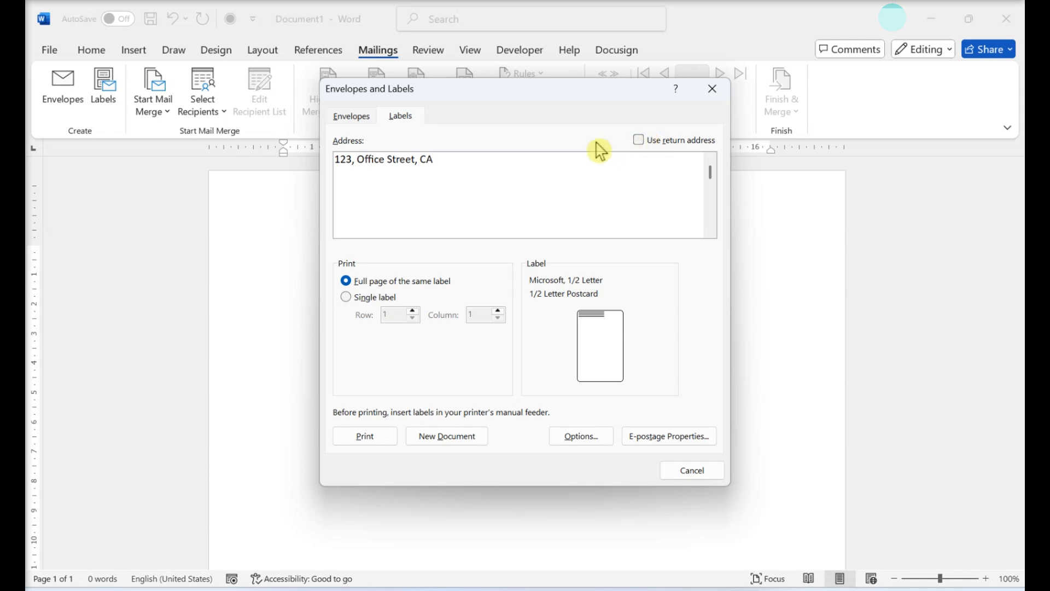
right_click(365, 160)
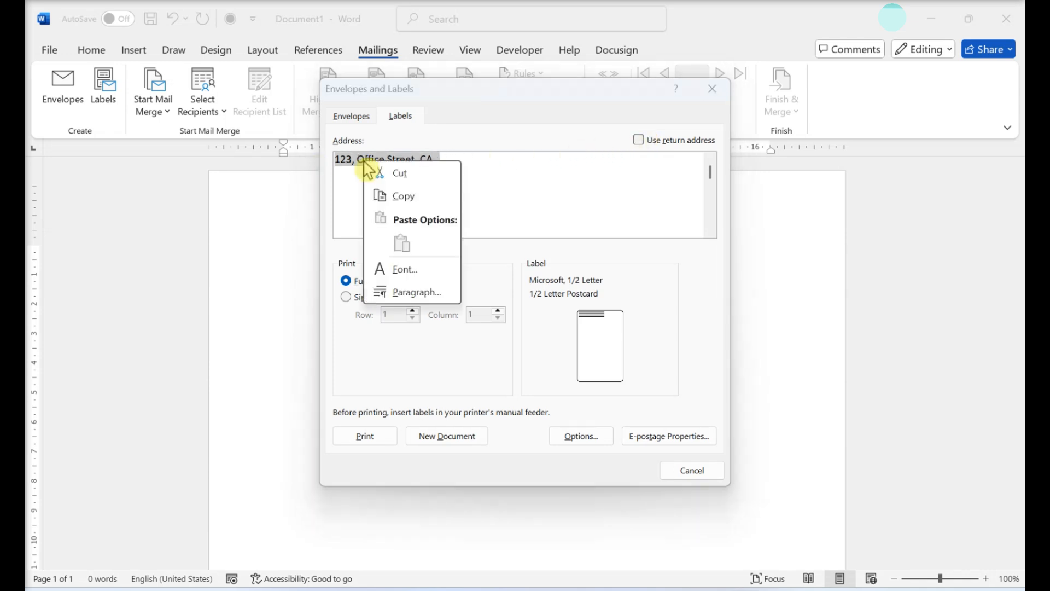
click(405, 269)
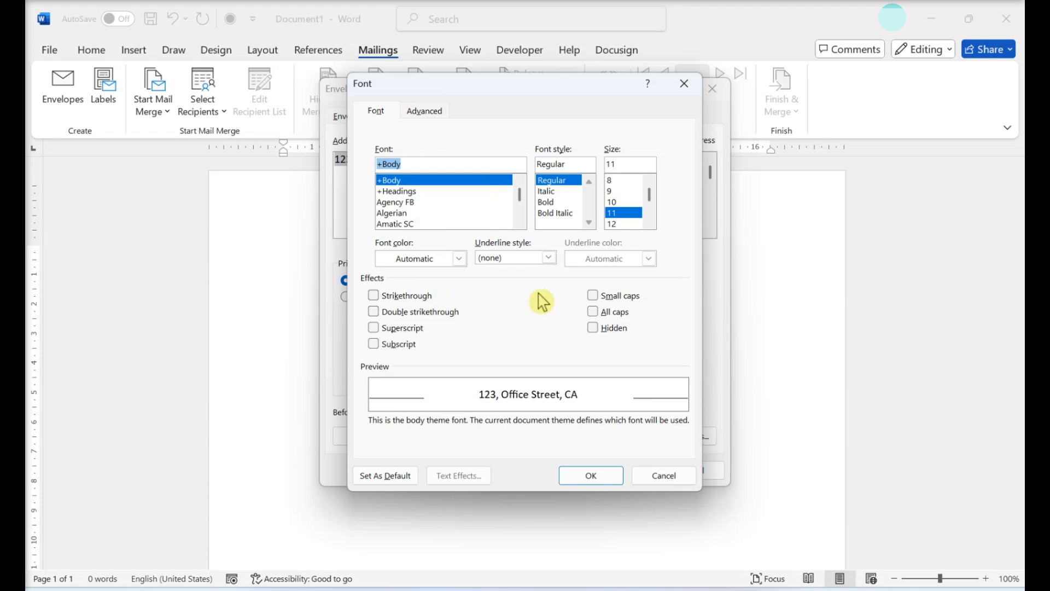
click(546, 202)
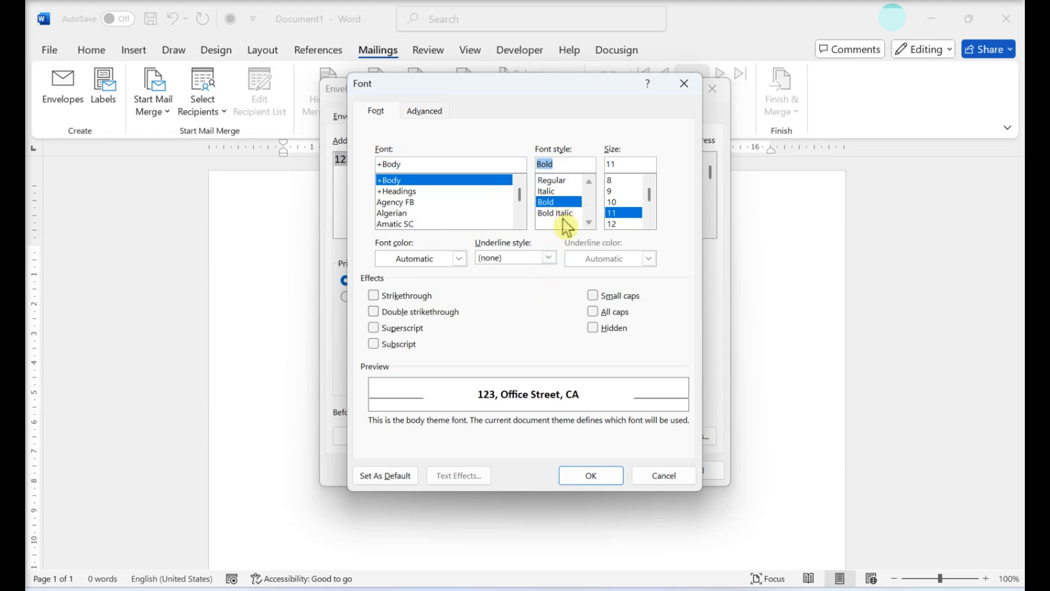
click(556, 213)
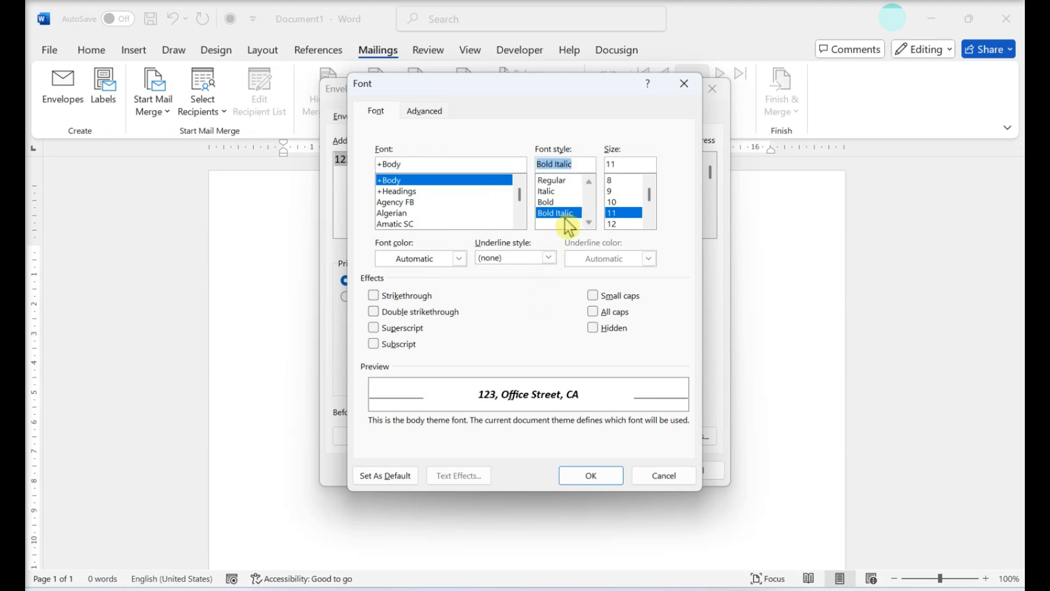
click(611, 223)
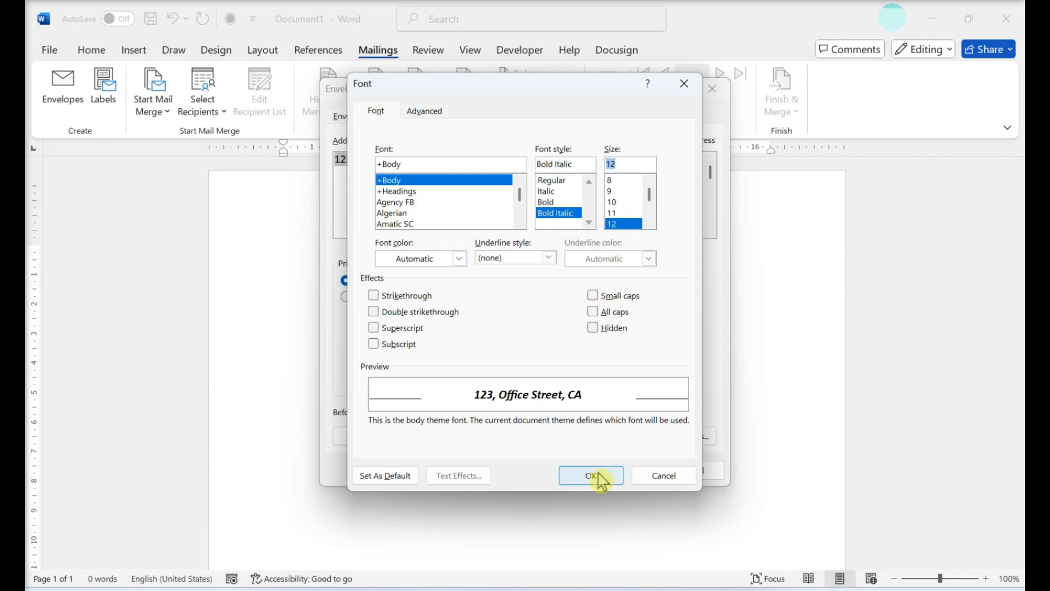
Apply the bold italic font and print only a single label at row 1, column 1
click(590, 474)
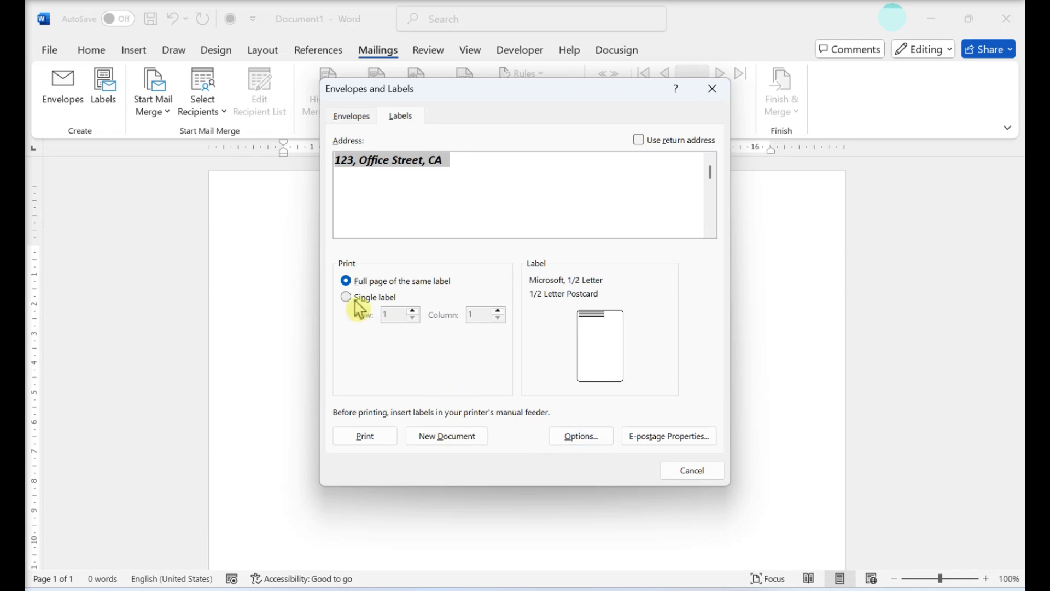
click(346, 296)
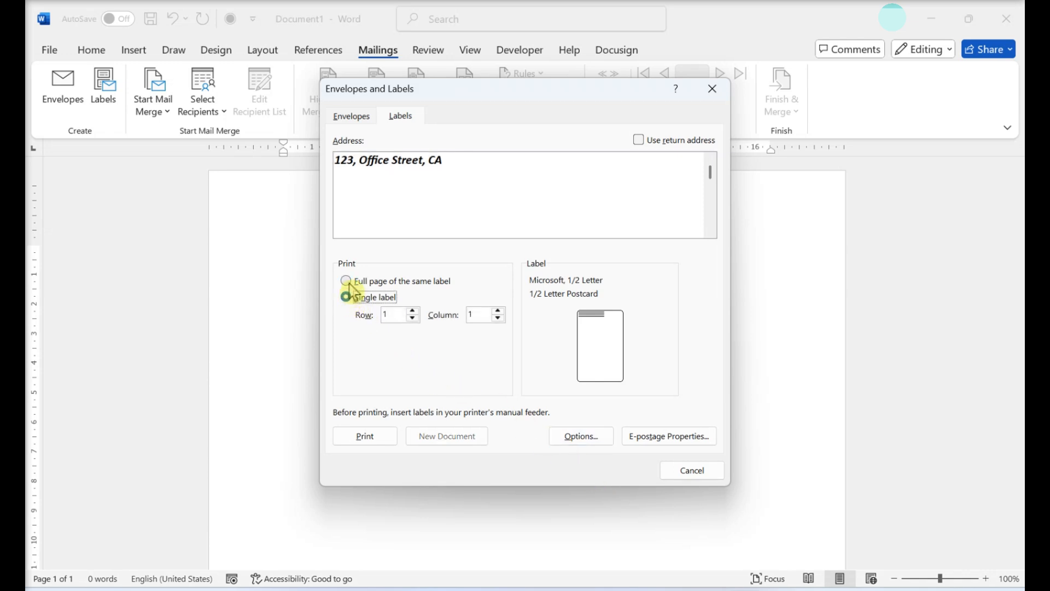
click(346, 280)
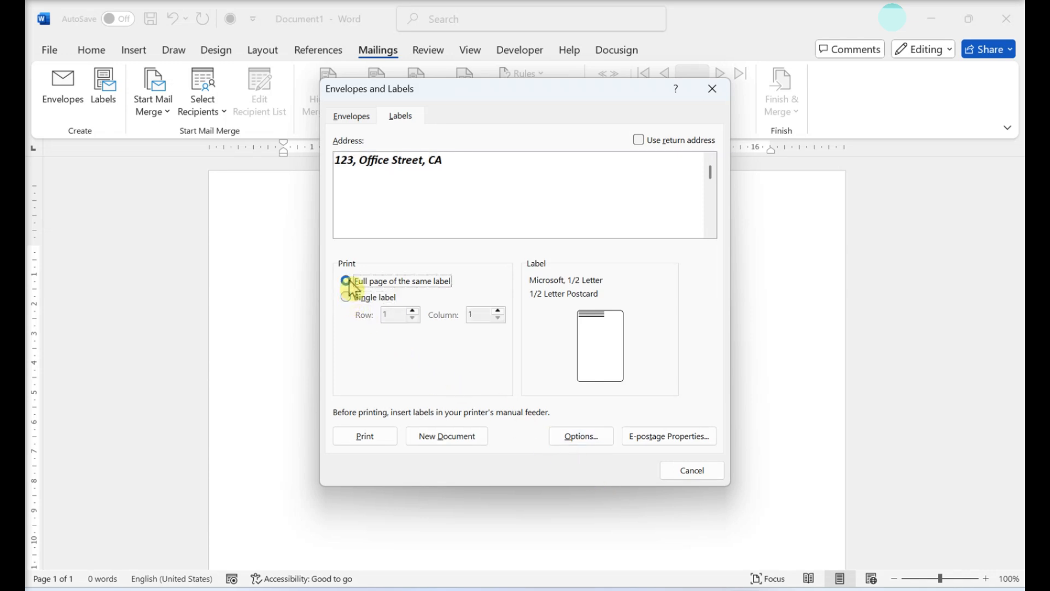
click(346, 280)
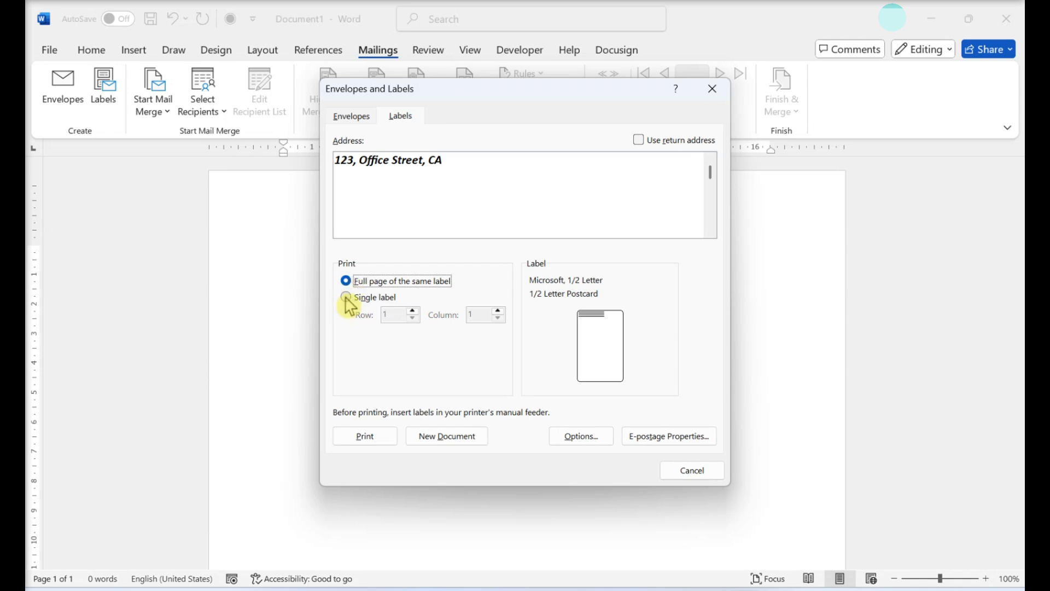
click(345, 296)
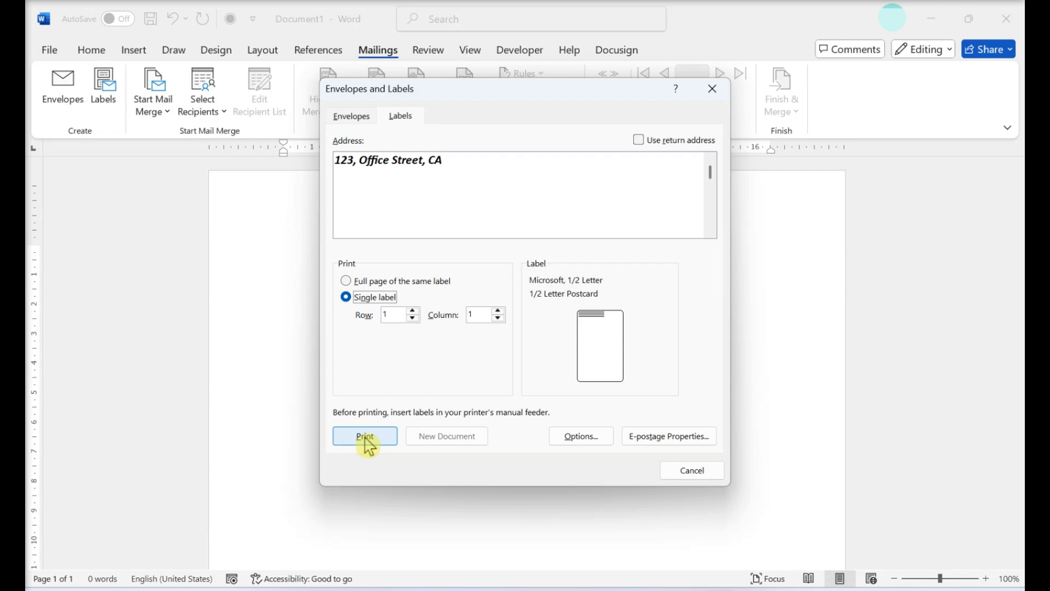
Print the single label, then switch the label product to Microsoft 30 Per Page
click(690, 469)
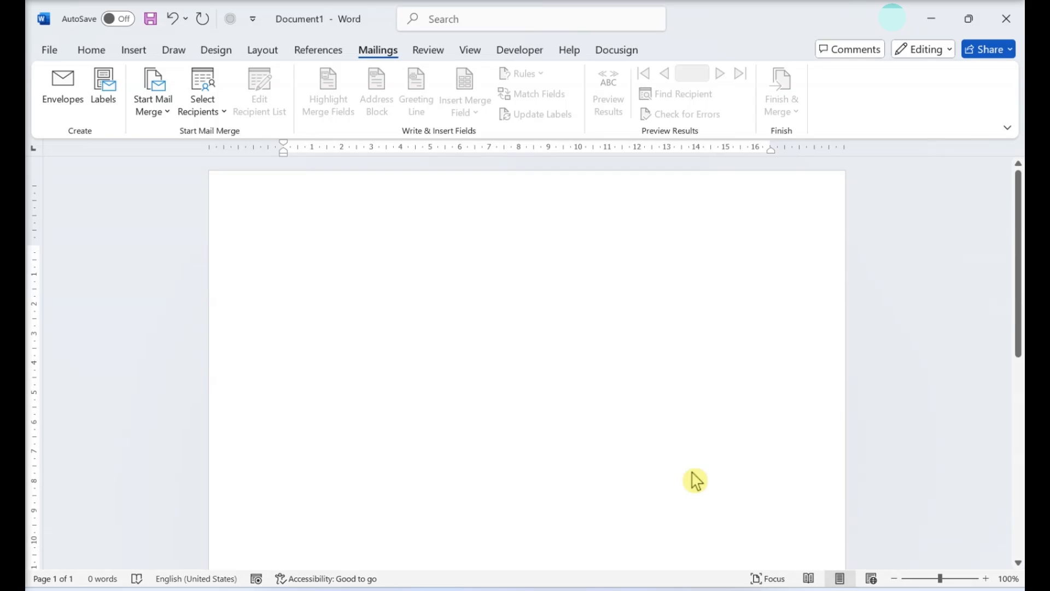
click(283, 252)
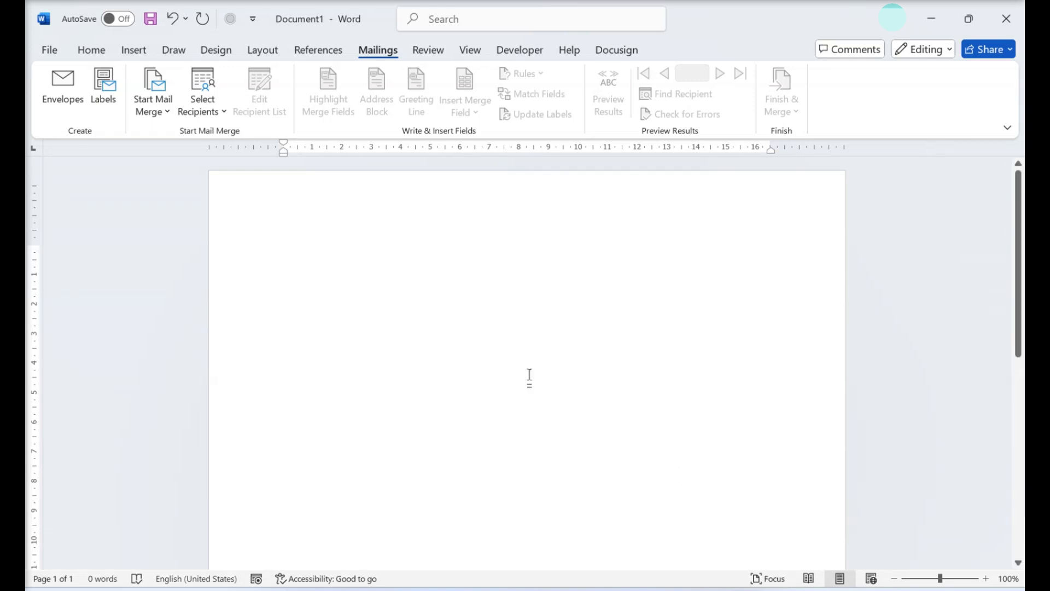
click(103, 87)
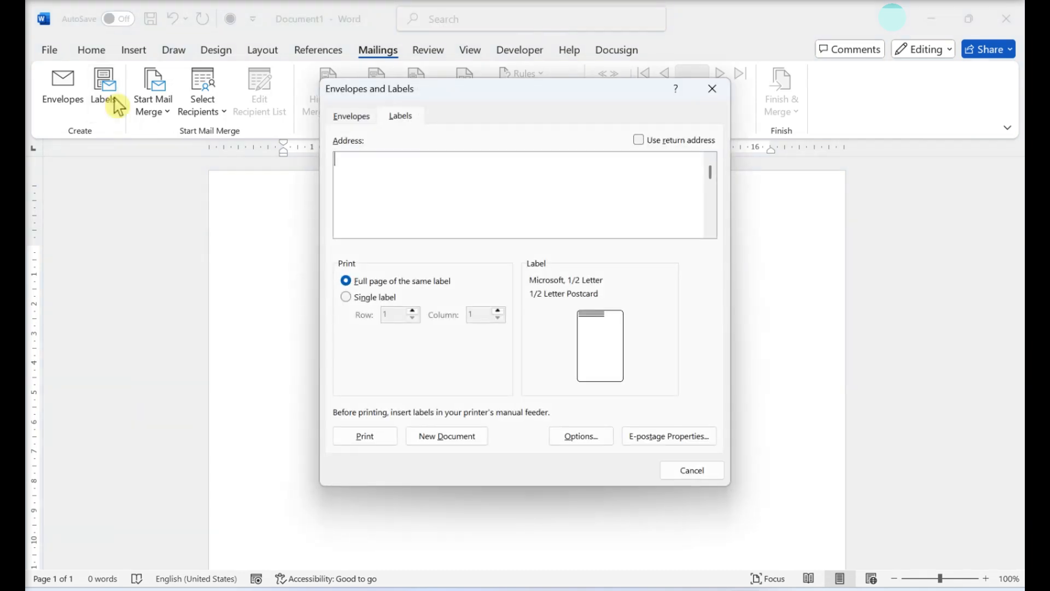
click(580, 436)
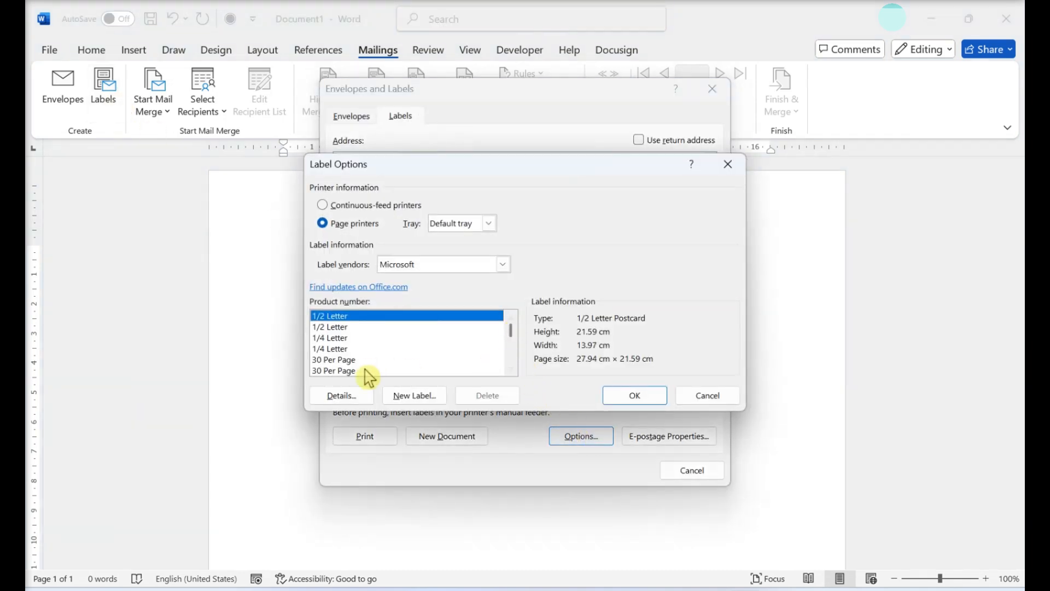
click(632, 395)
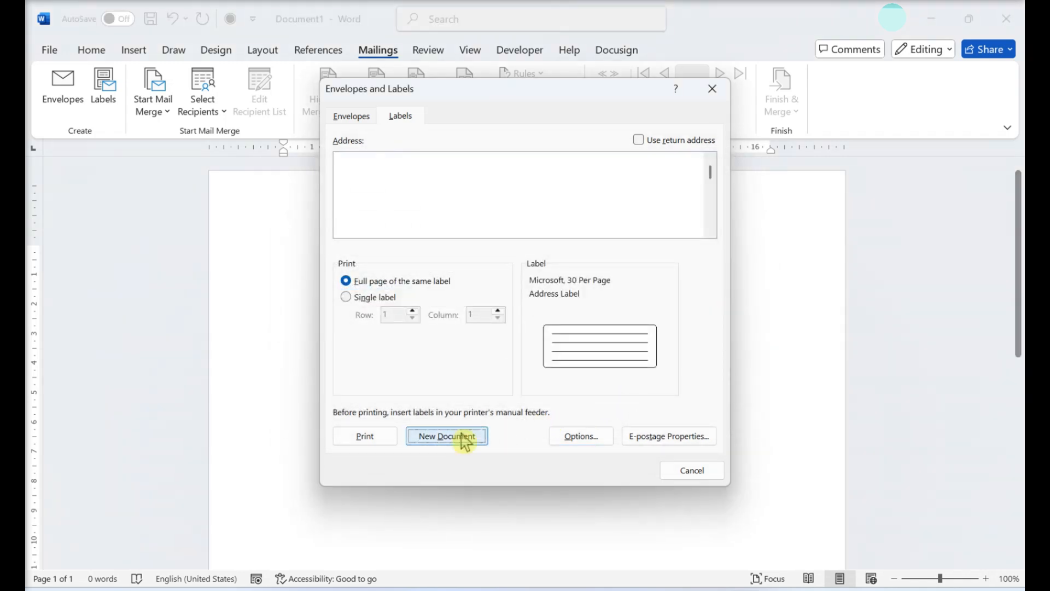
Generate the 30-per-page address label sheet as a new document, then close it
click(446, 436)
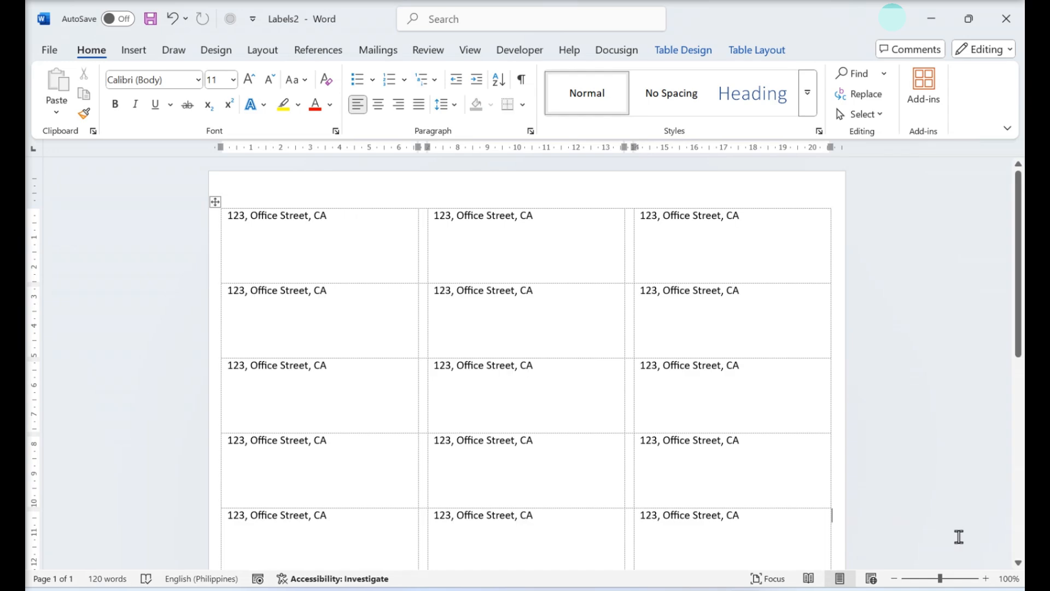
mouse_move(191, 125)
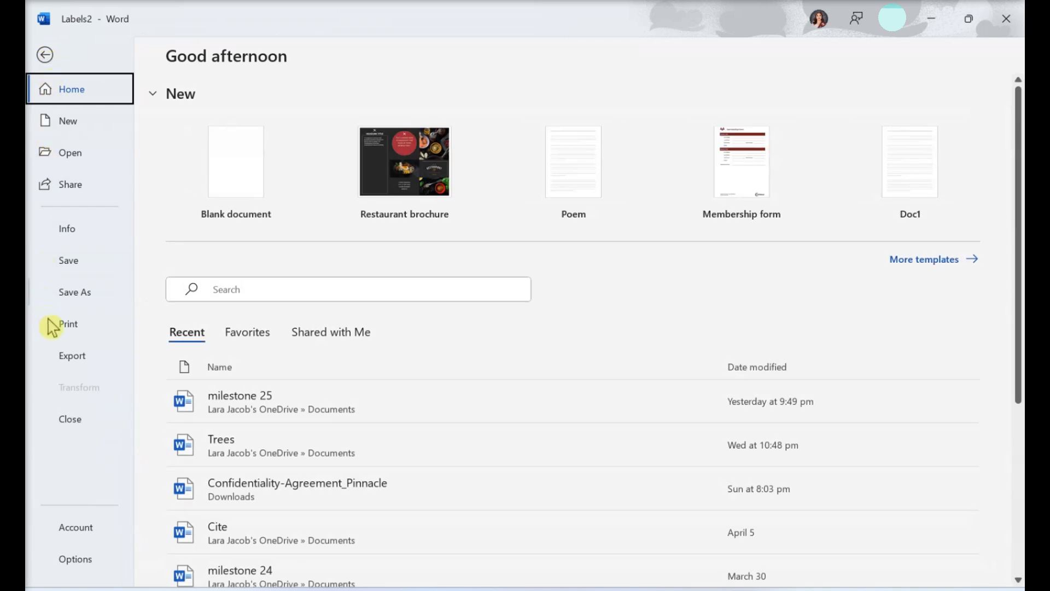
click(68, 323)
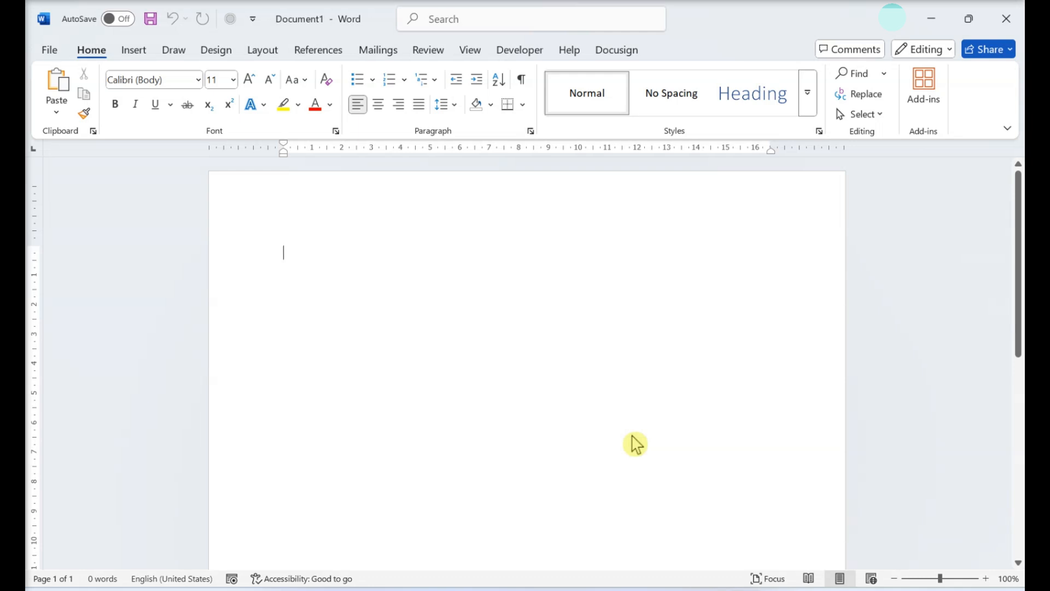
mouse_move(406, 67)
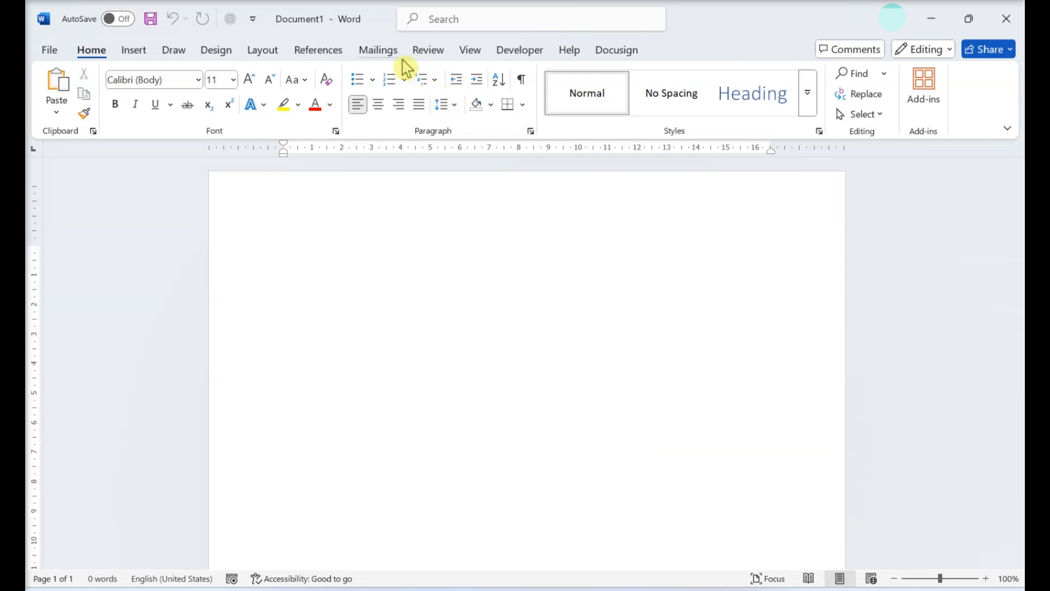
Show the Start Mail Merge list of document types on the blank document
click(378, 50)
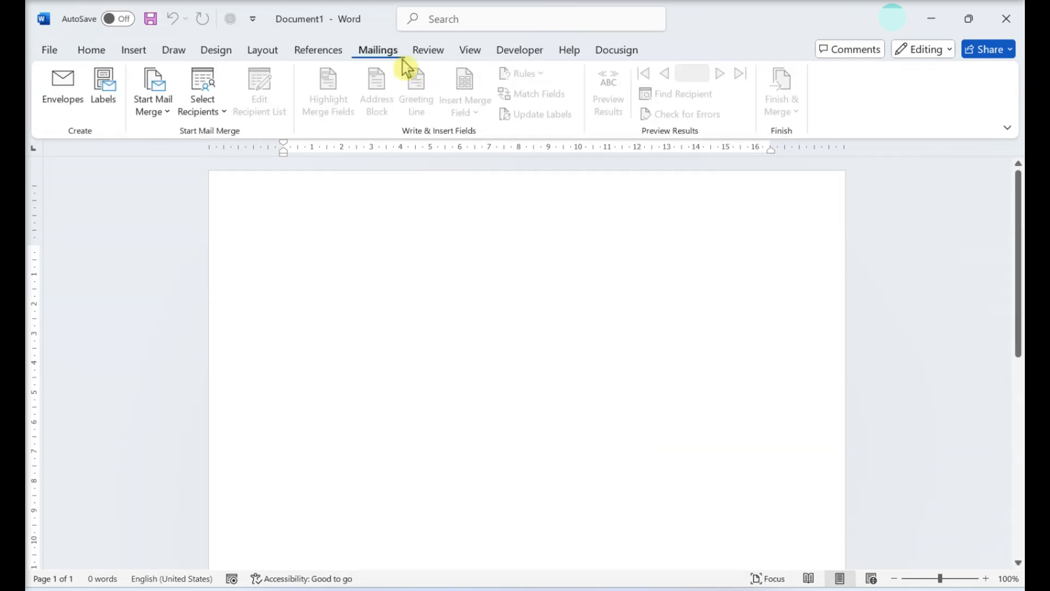
click(152, 90)
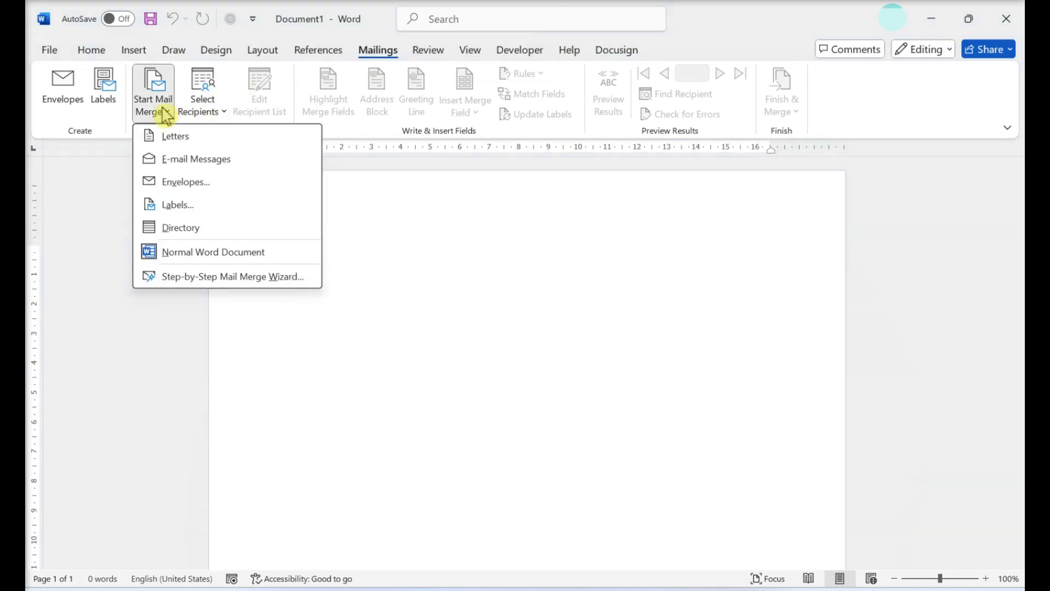
mouse_move(176, 205)
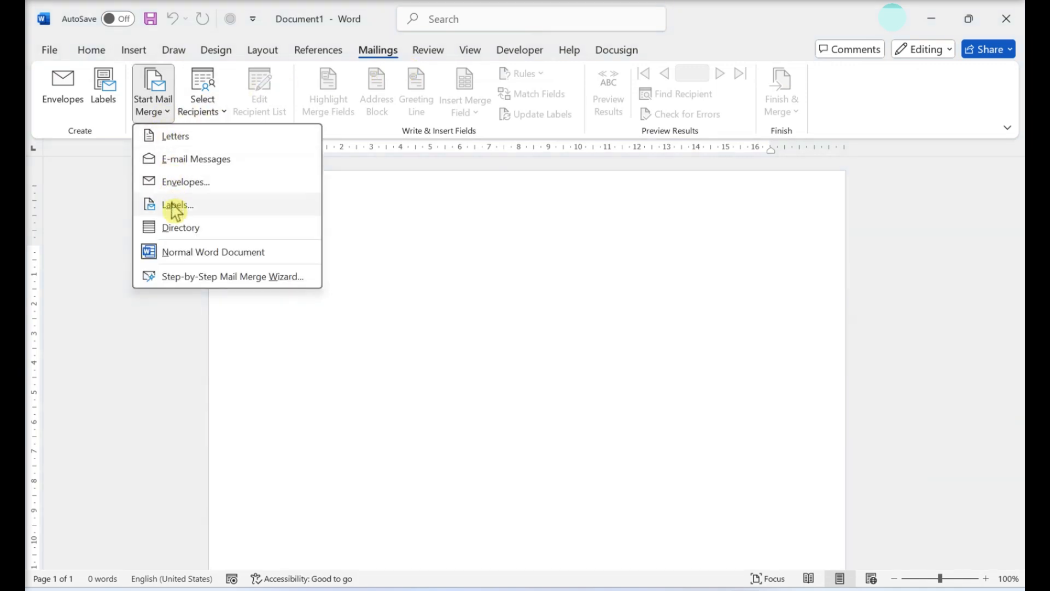
Make the merge a Labels document using HERMA 10002 A4 labels and the default tray
click(176, 205)
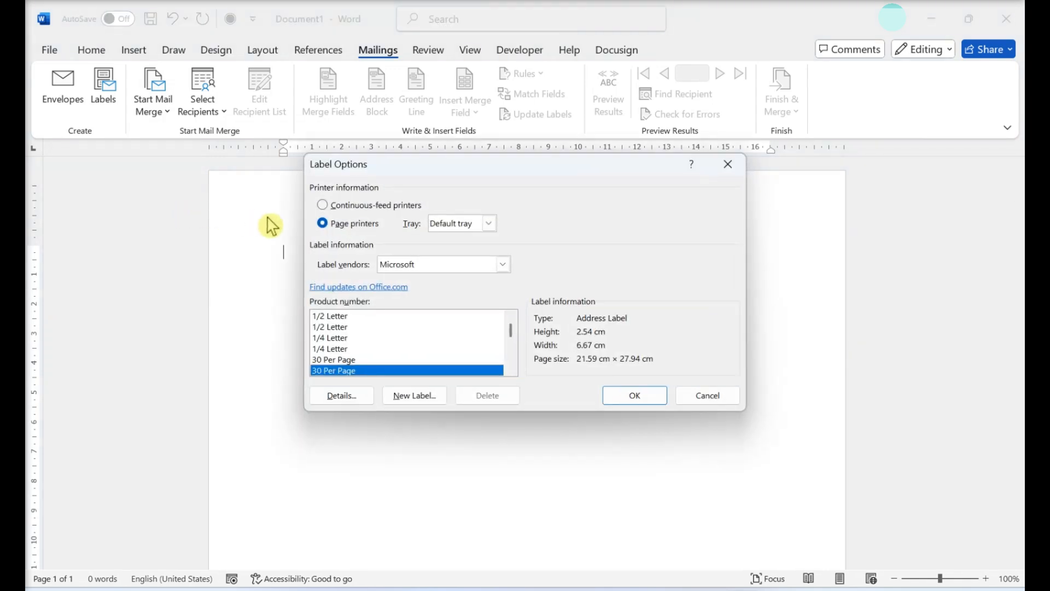
click(489, 223)
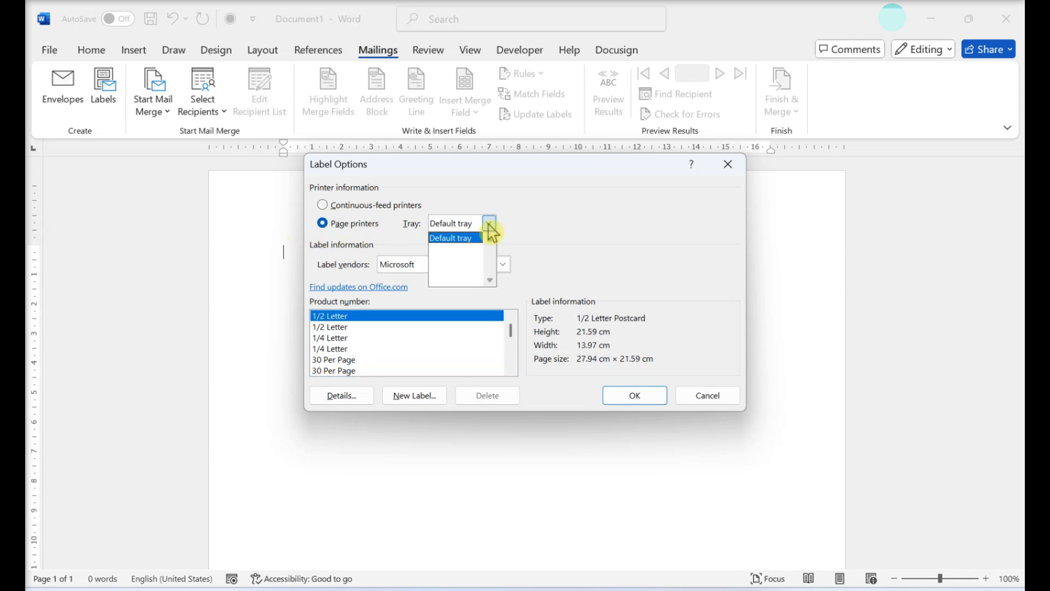
click(452, 238)
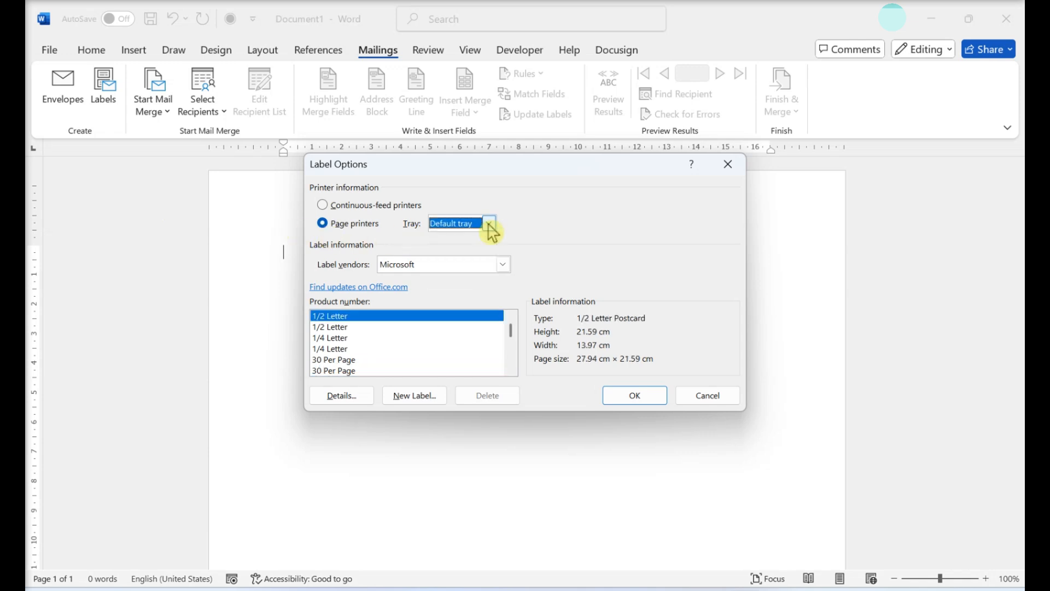
click(502, 264)
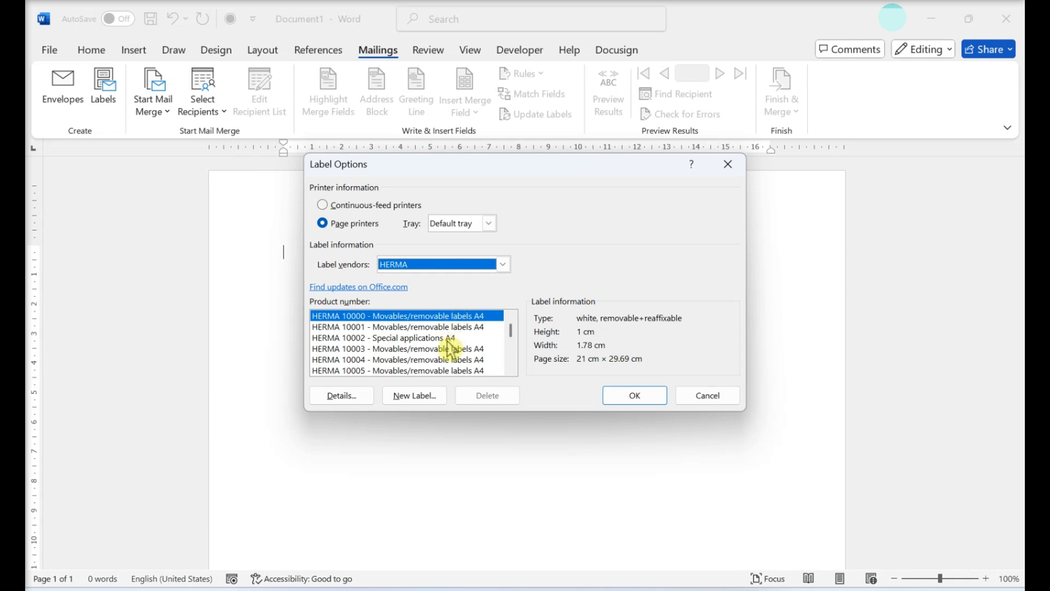
click(380, 338)
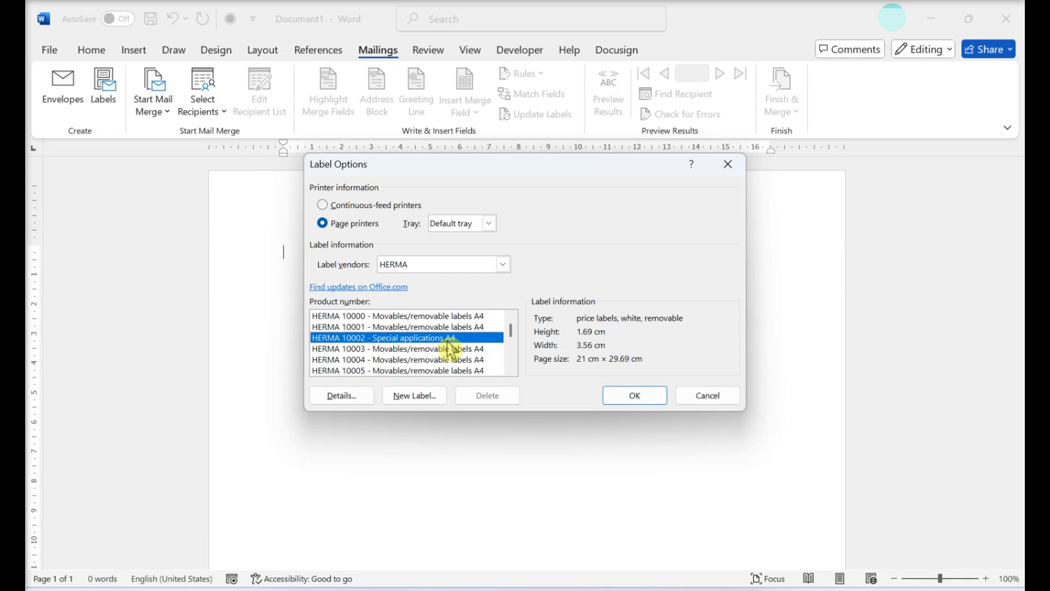
click(633, 395)
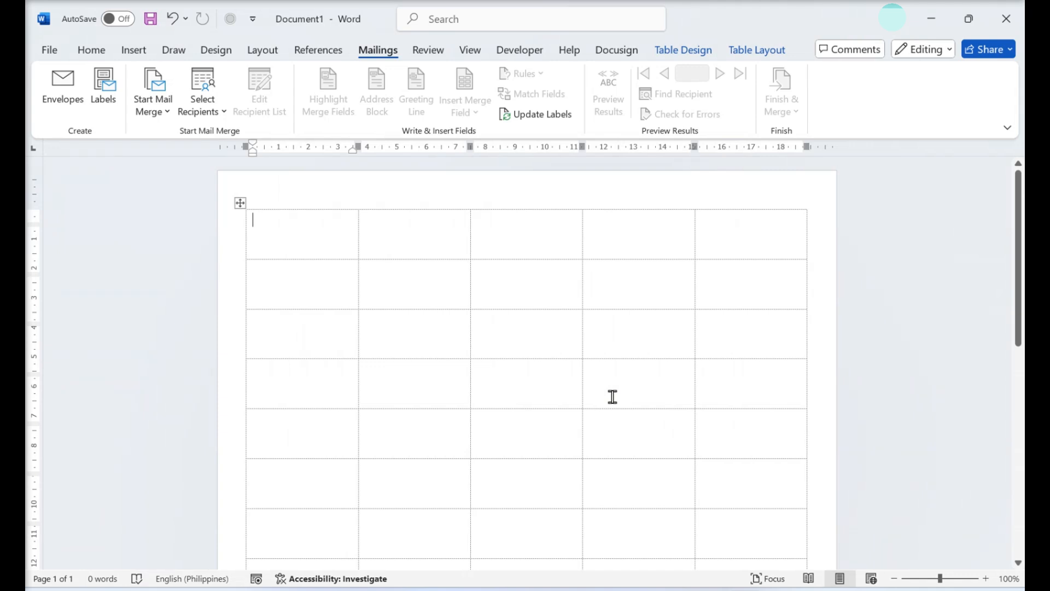
Attach the mailing list spreadsheet's Sheet1$ with column headers as the recipient list
click(202, 92)
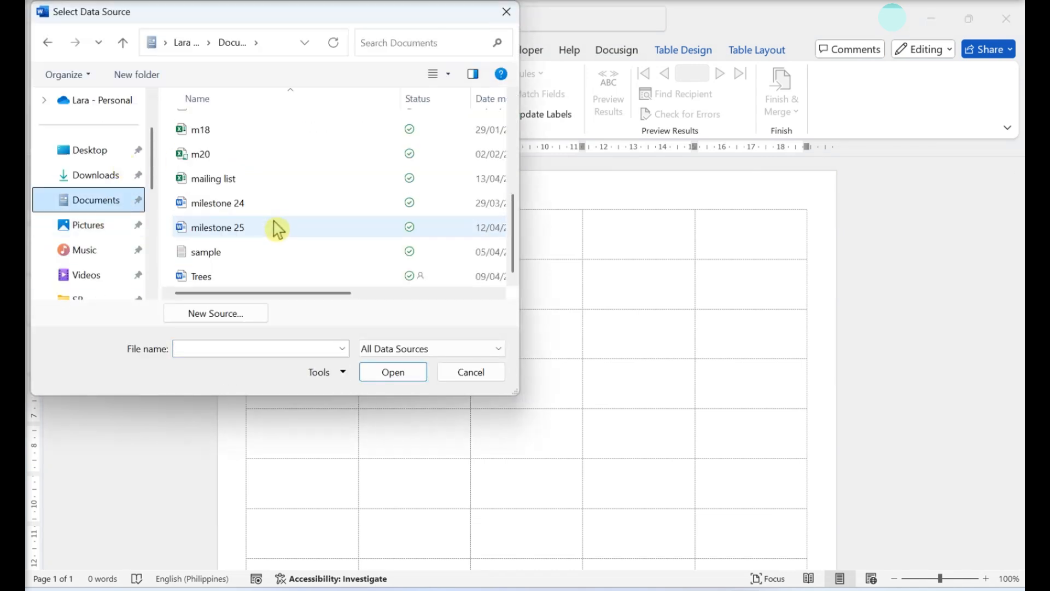
click(213, 178)
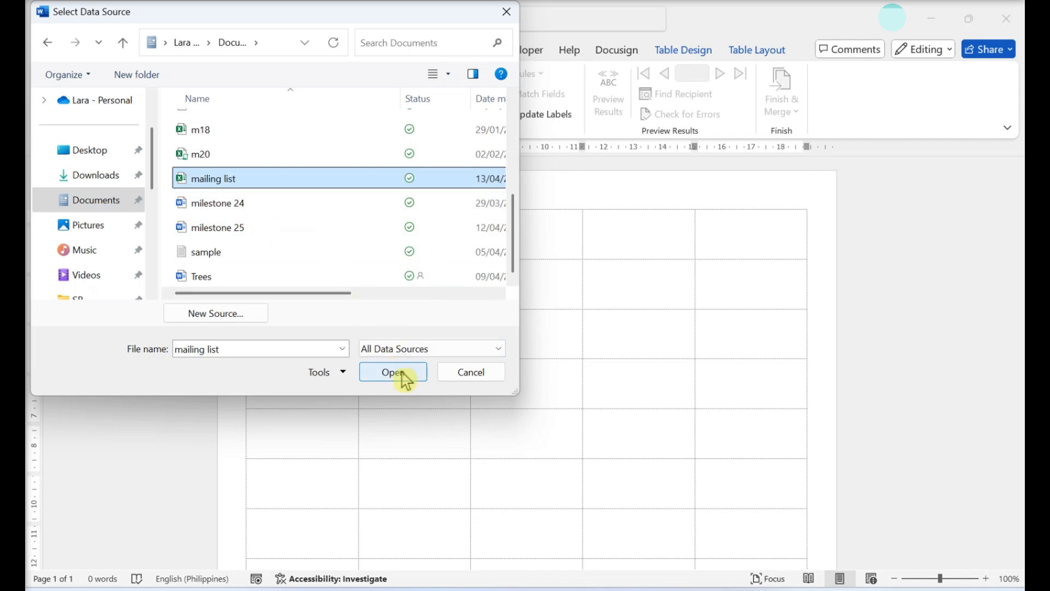
click(393, 371)
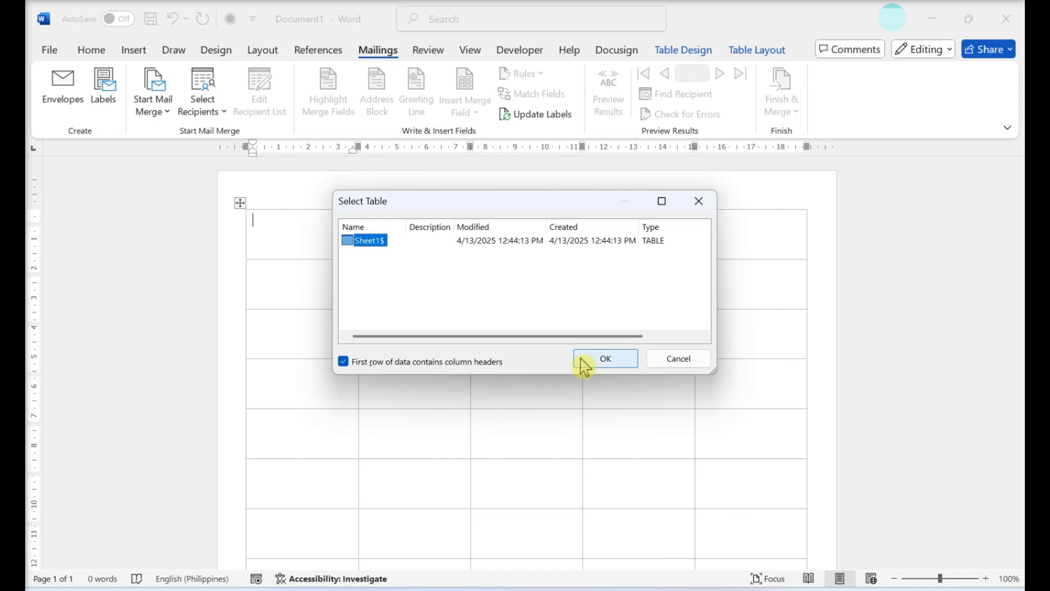
click(603, 359)
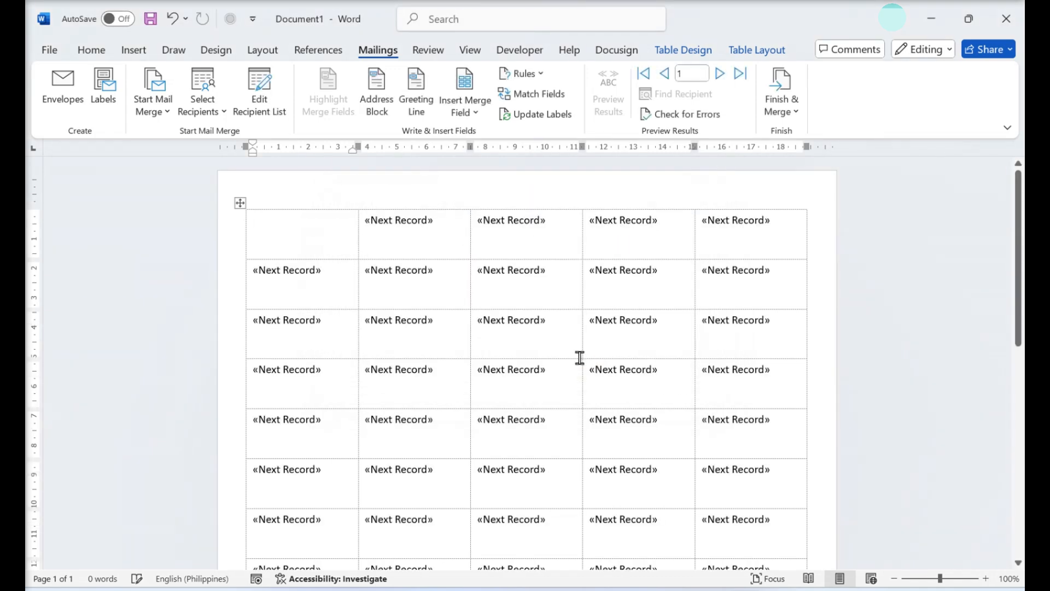
Insert Name, State, Phone_Number and Department fields in the first label and update all labels
click(286, 220)
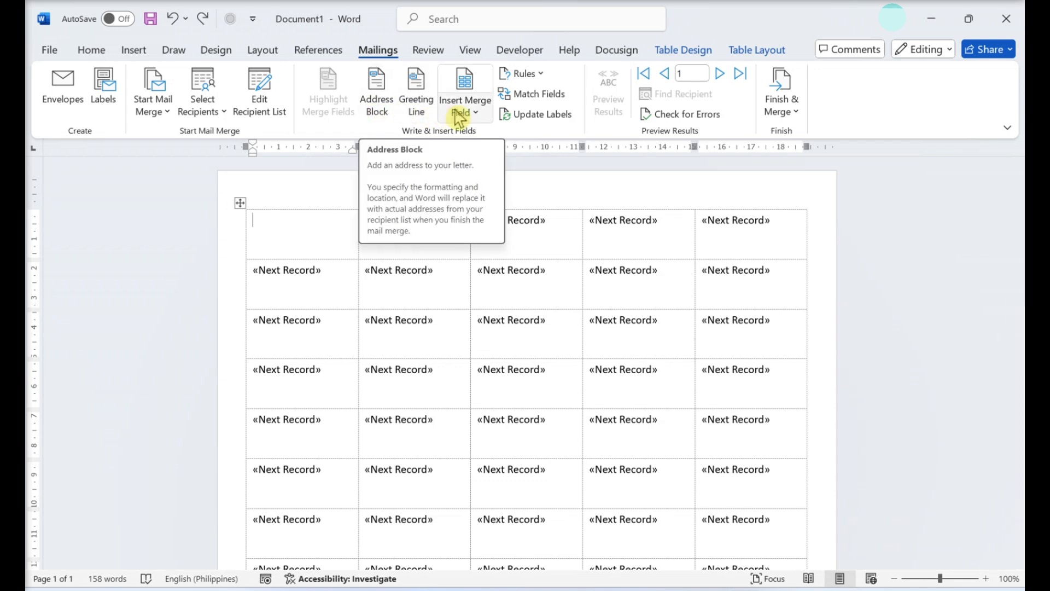
click(465, 92)
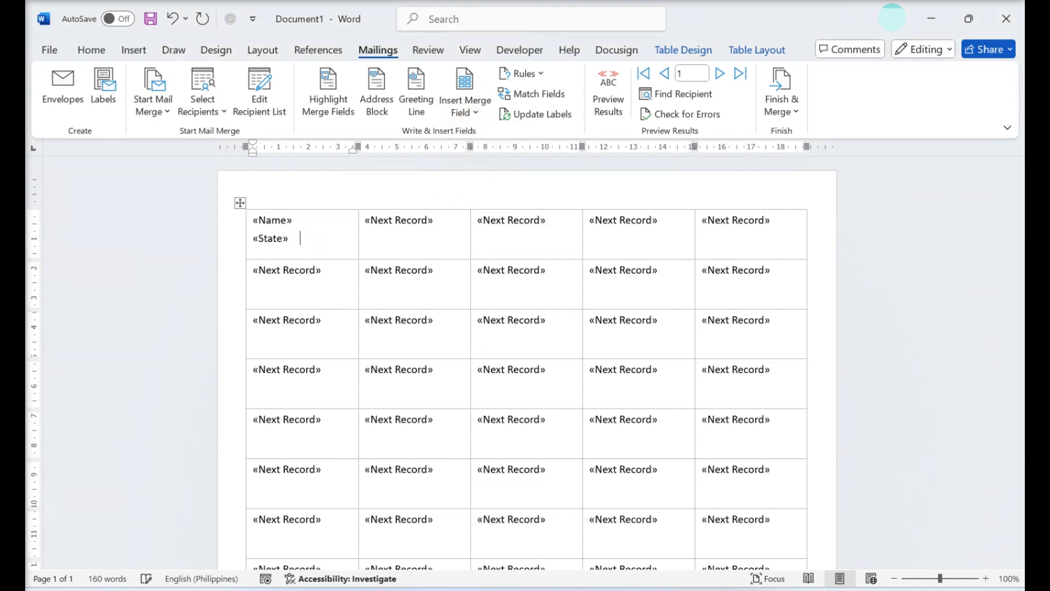
click(461, 85)
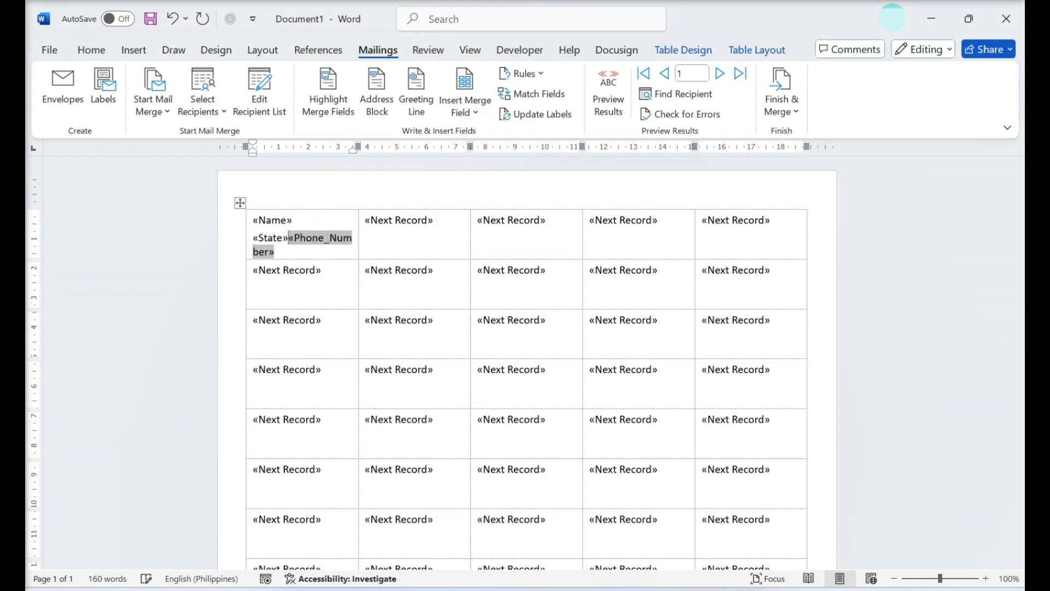
click(92, 50)
text(/)
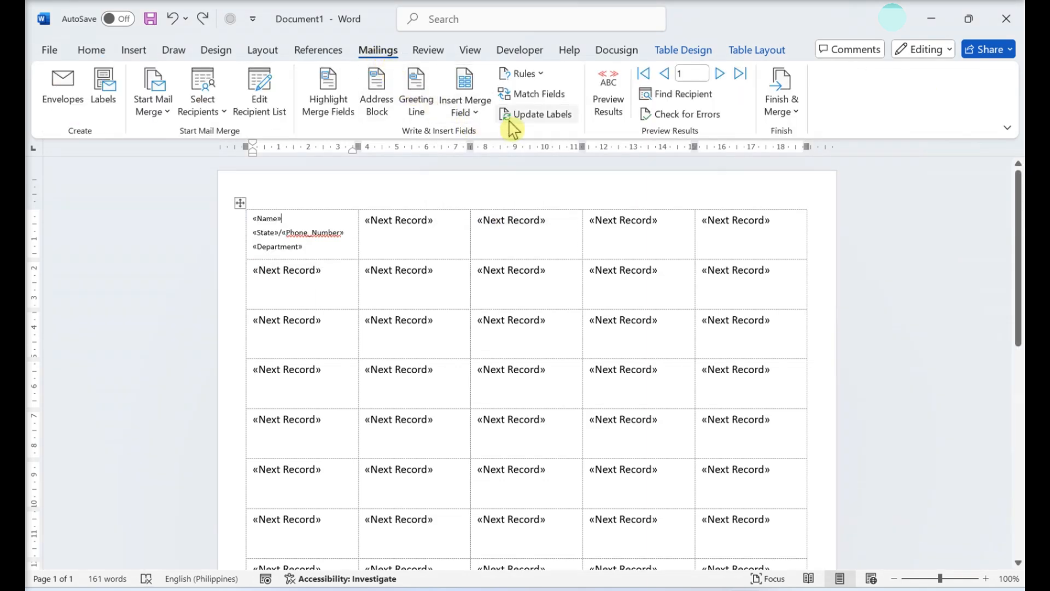
click(543, 113)
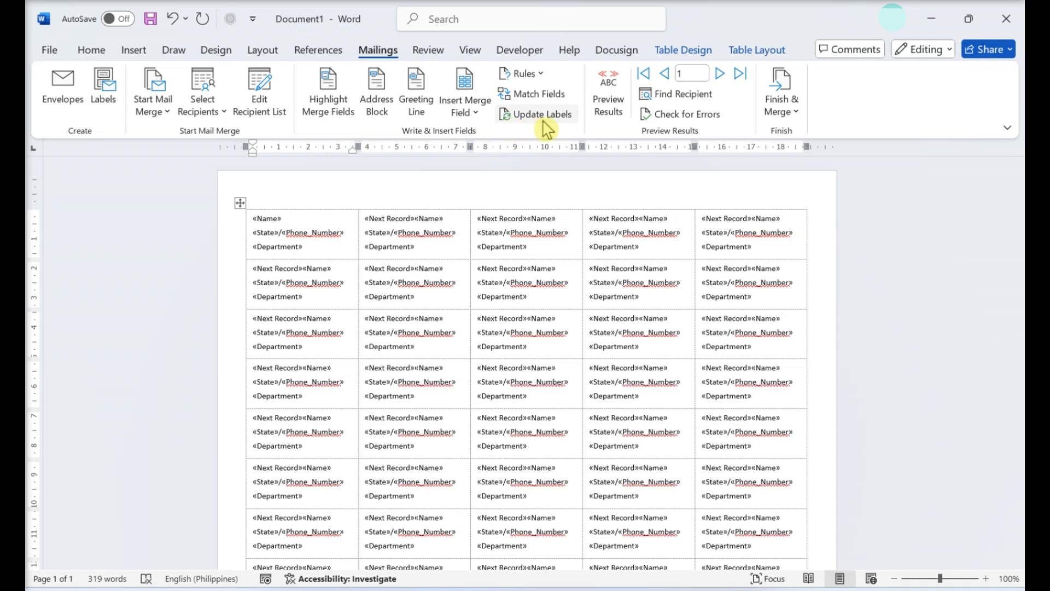
Preview the merge so labels show recipients' names, phone numbers and departments
click(608, 93)
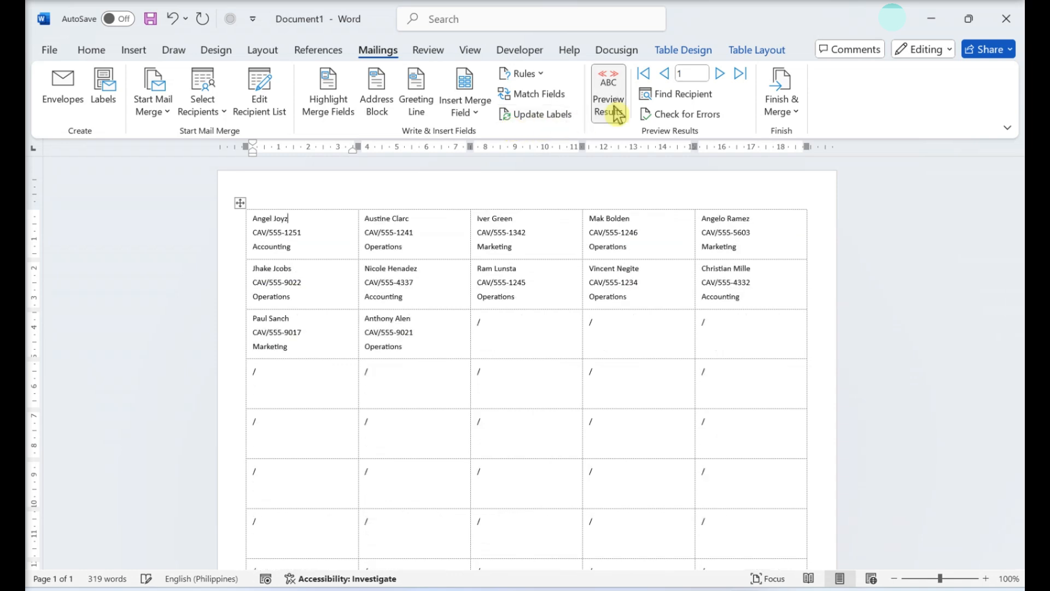
click(607, 93)
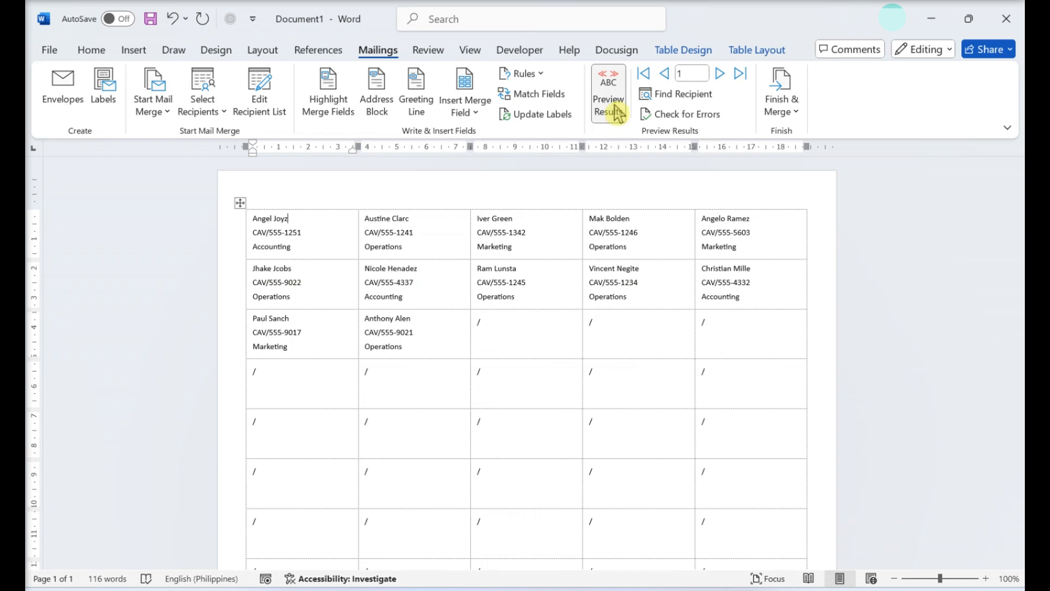
mouse_move(663, 119)
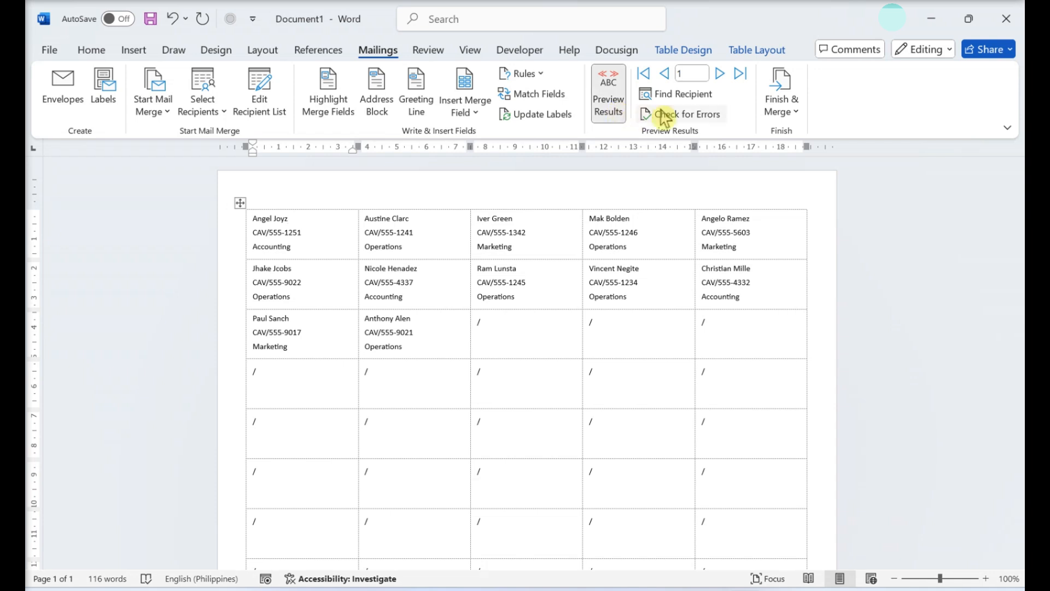
Print the current record's merged labels to Microsoft Print to PDF
click(781, 91)
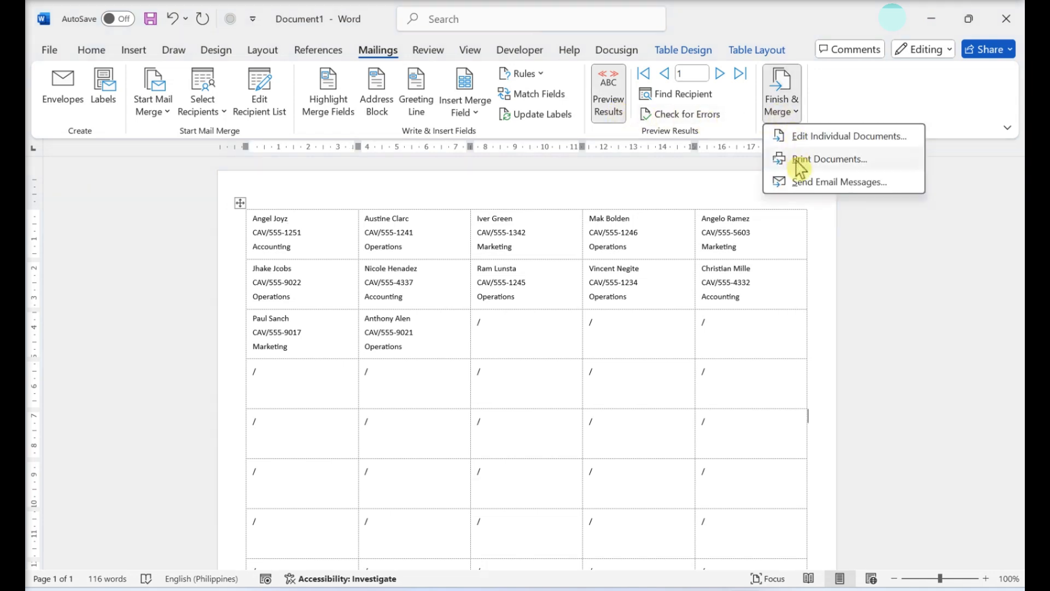
click(830, 159)
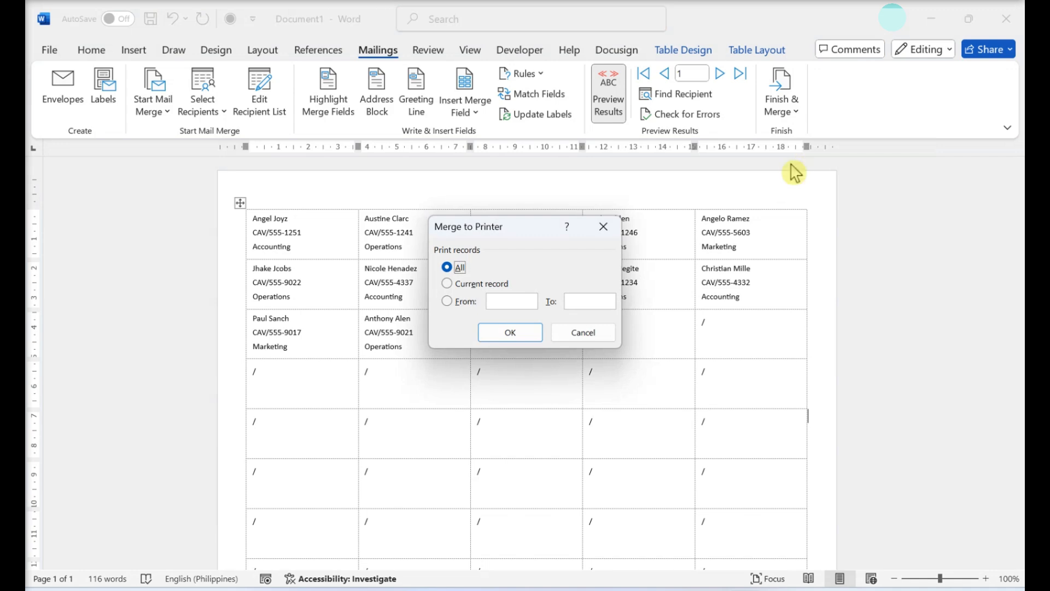
click(446, 284)
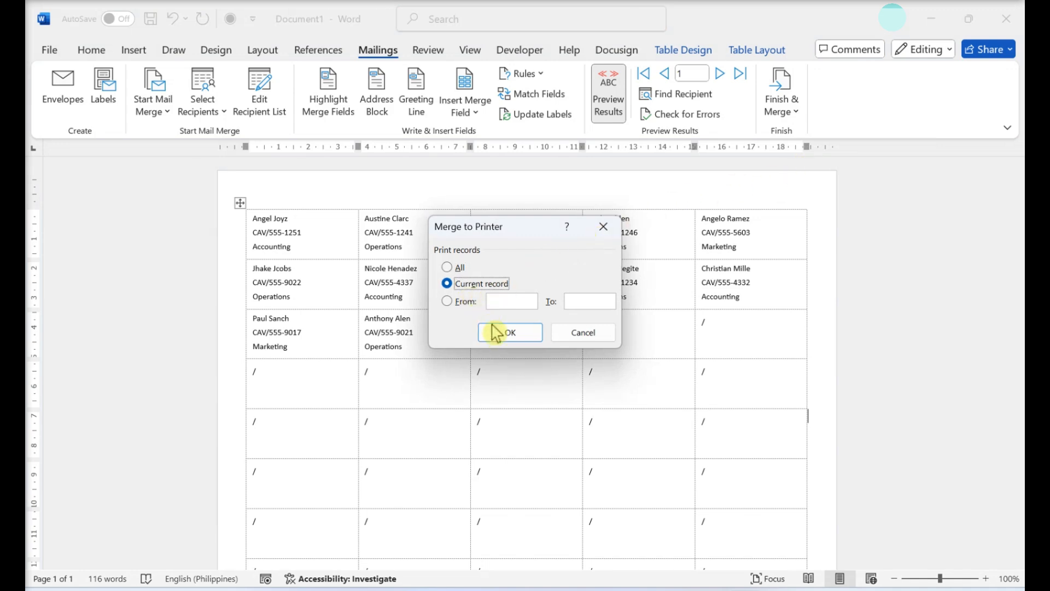
click(510, 332)
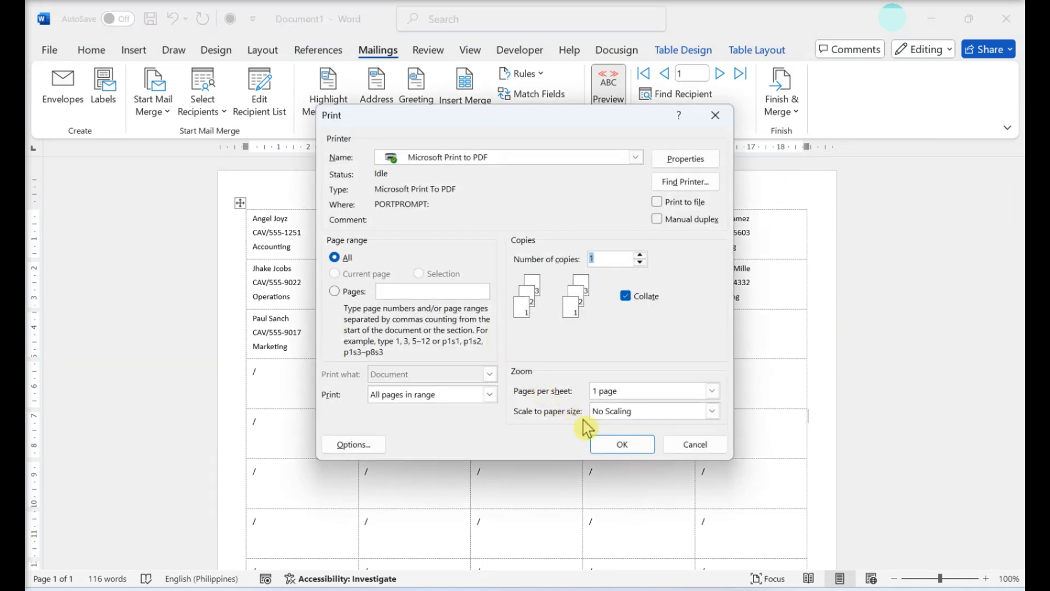
click(621, 444)
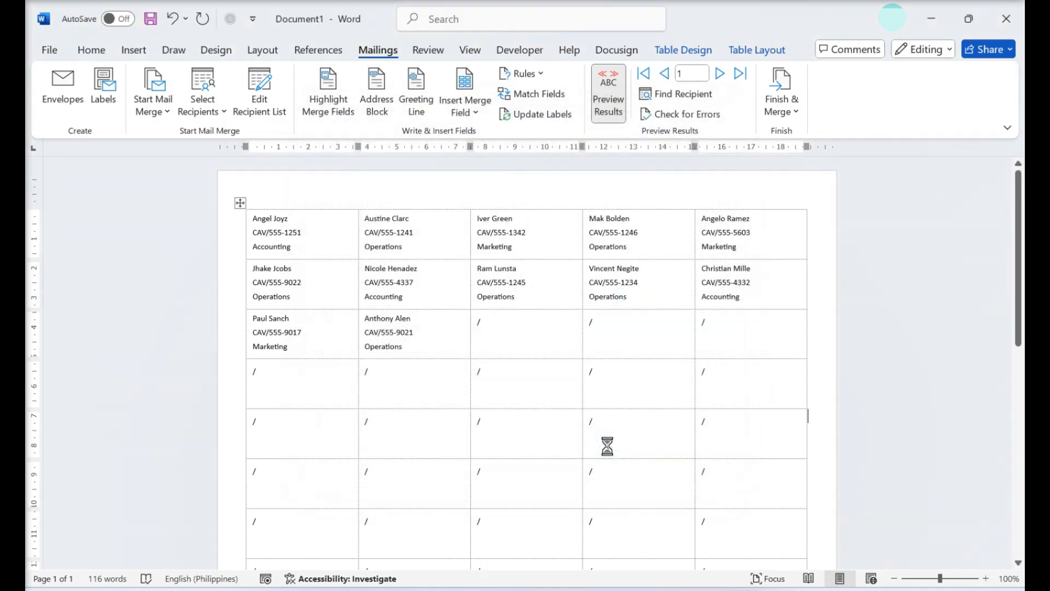